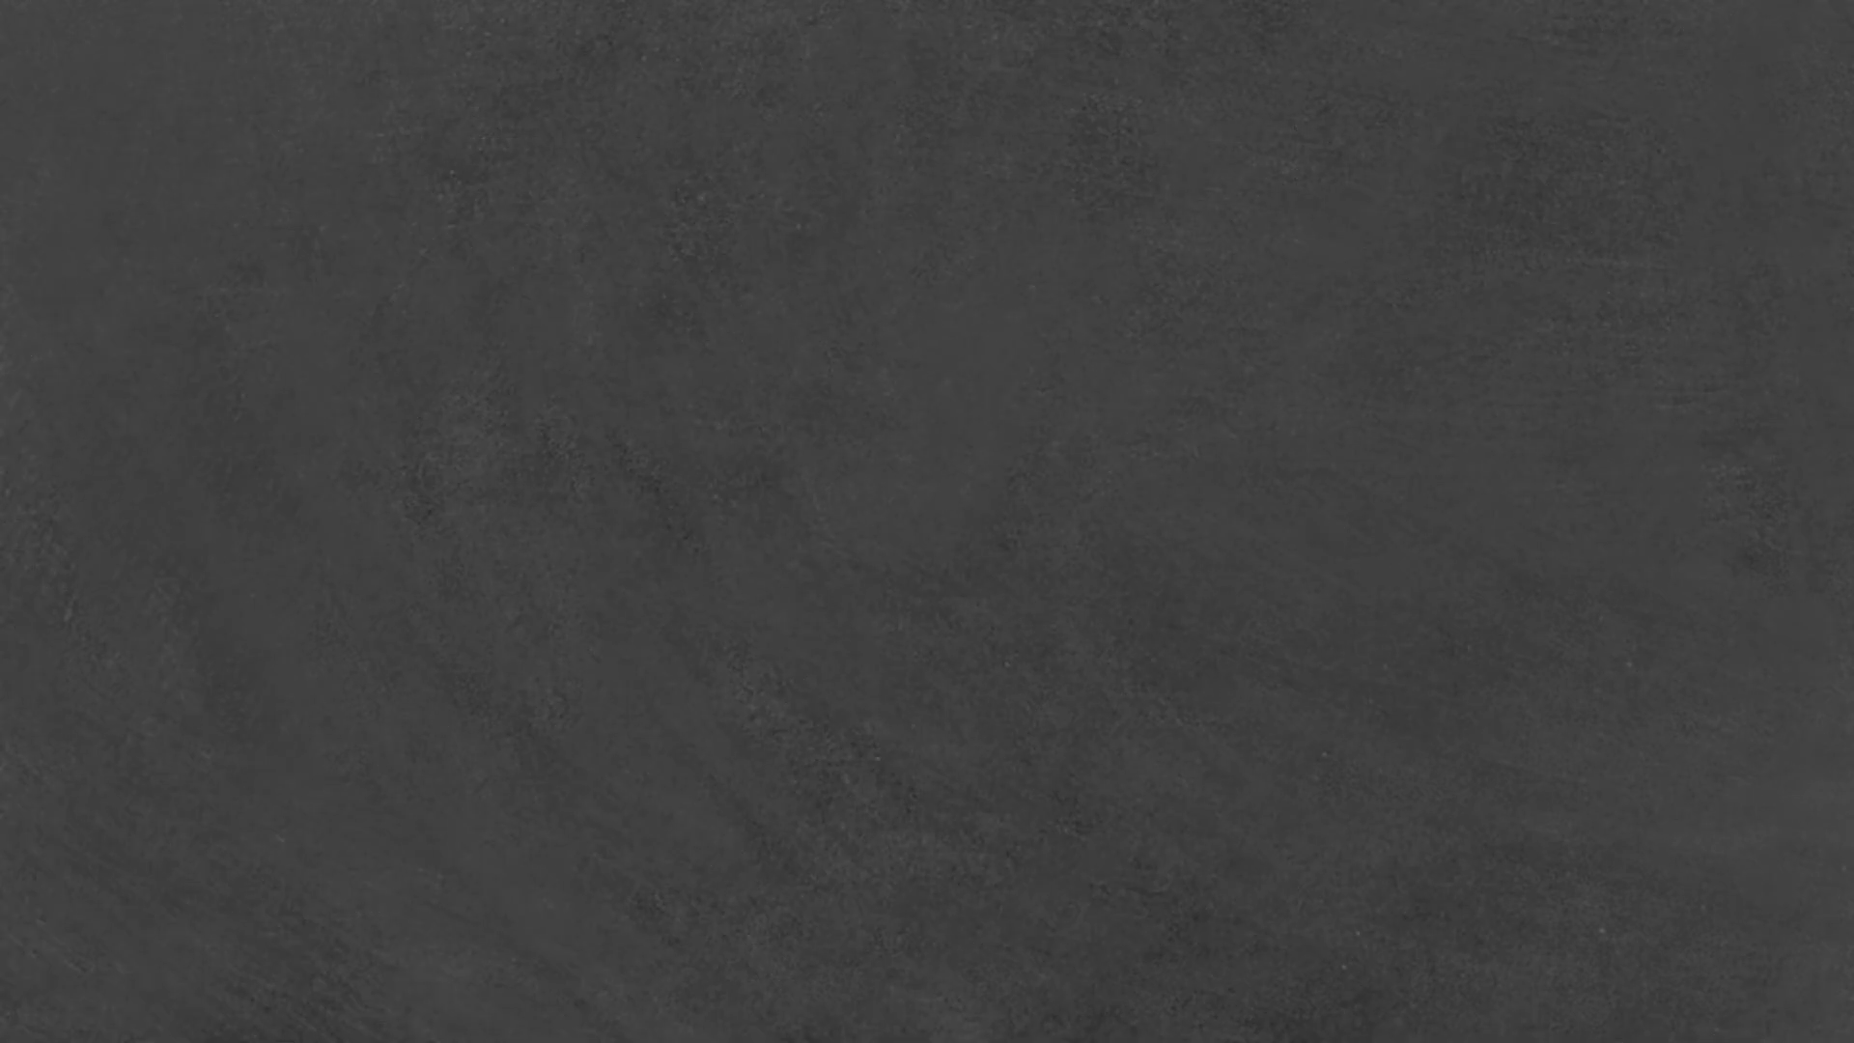
{"action": "type", "text": "RST"}
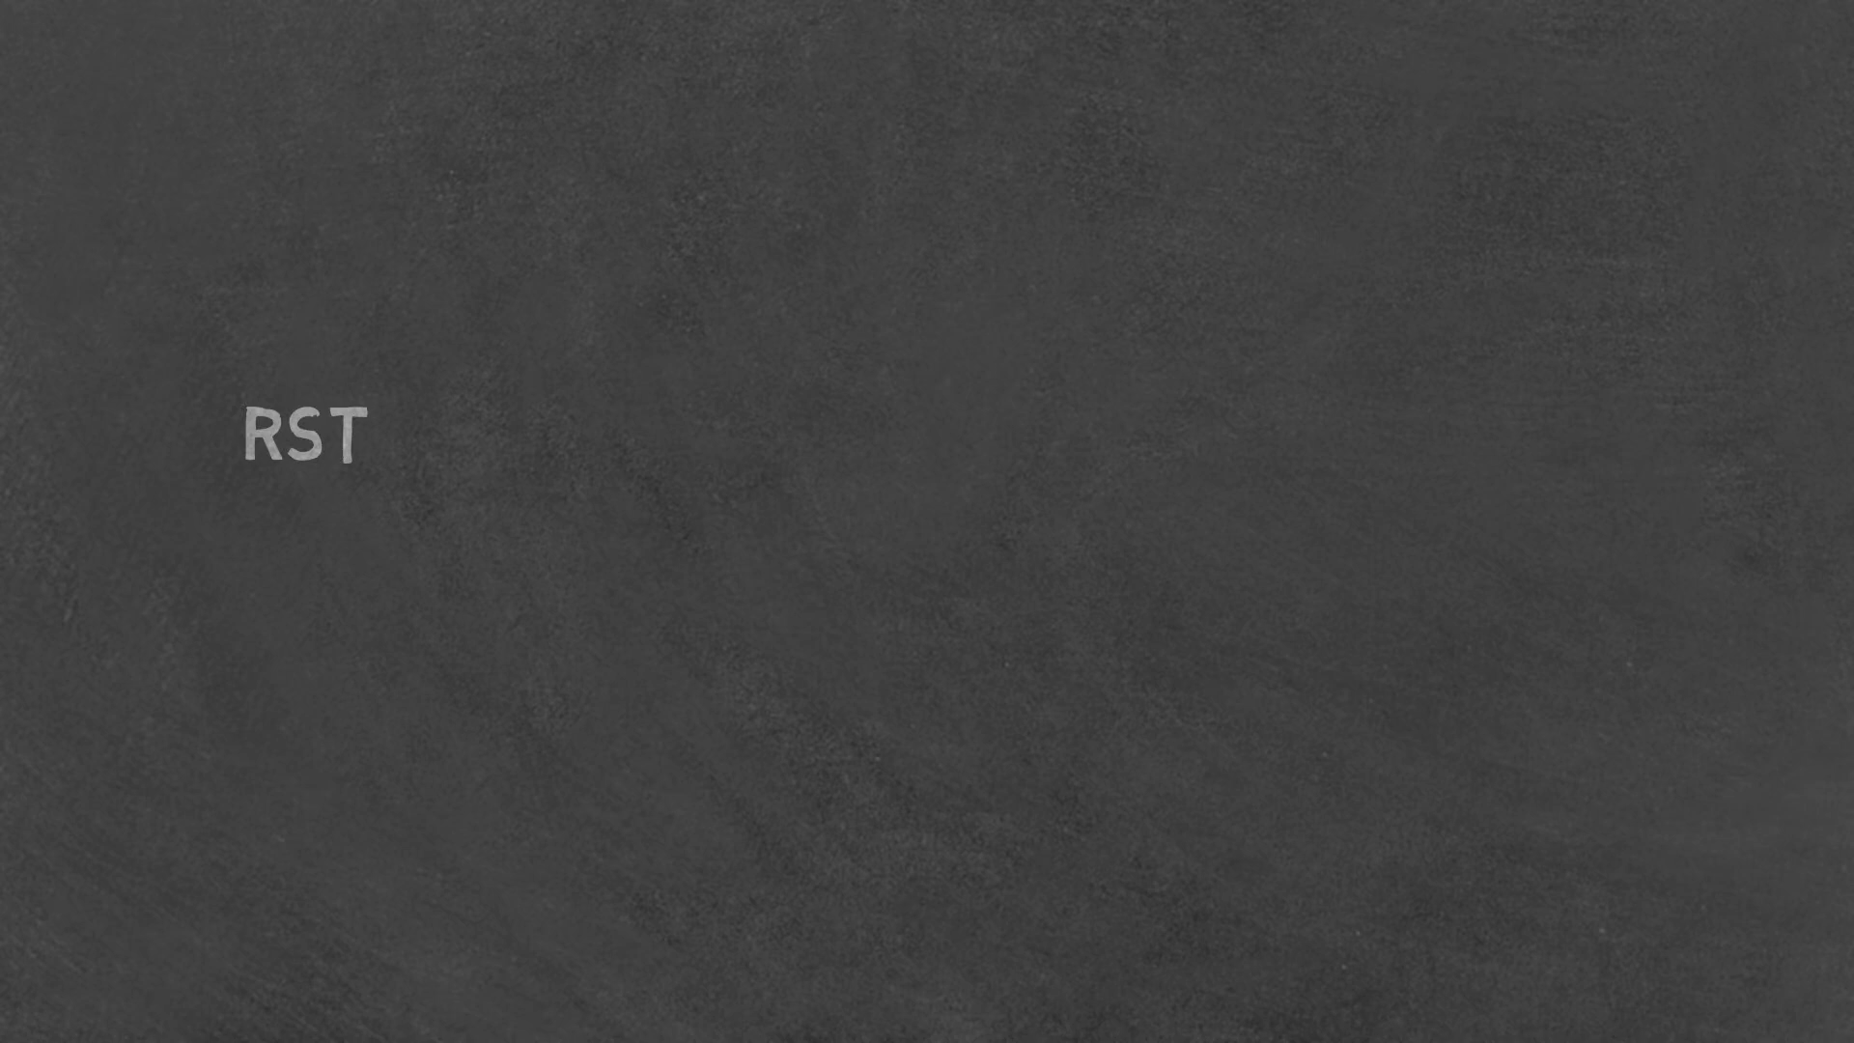